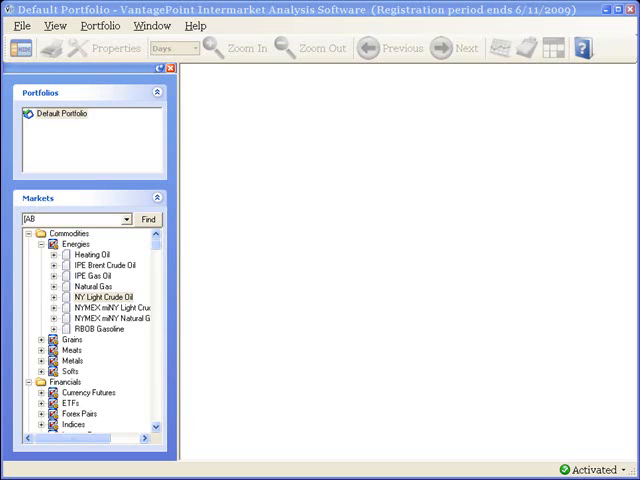
mouse_move(169, 370)
type("DJI")
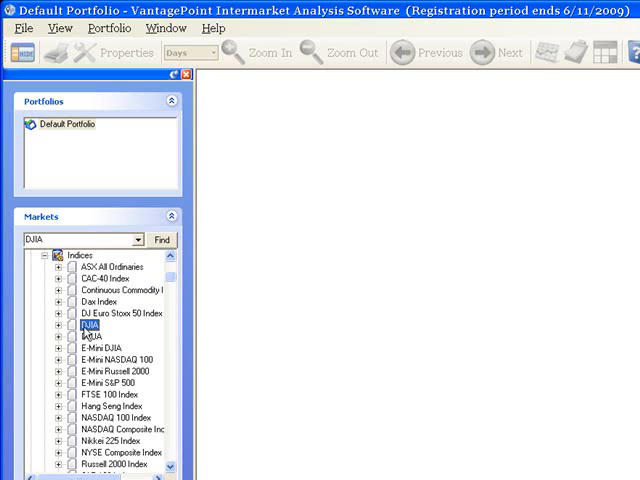
Open the DJIA market's Properties and view its Intermarkets list.
right_click(88, 326)
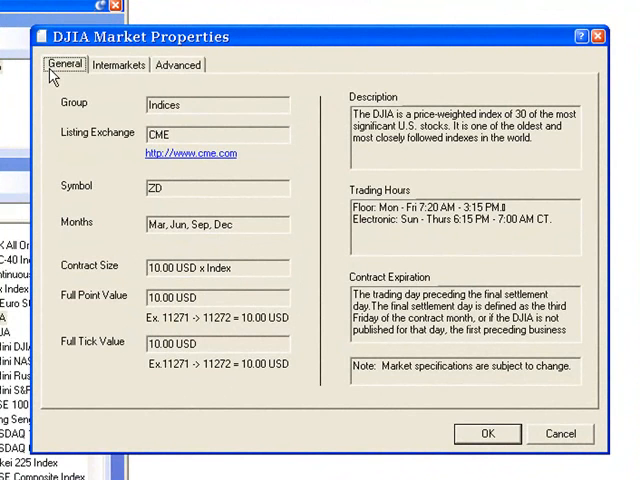
mouse_move(68, 232)
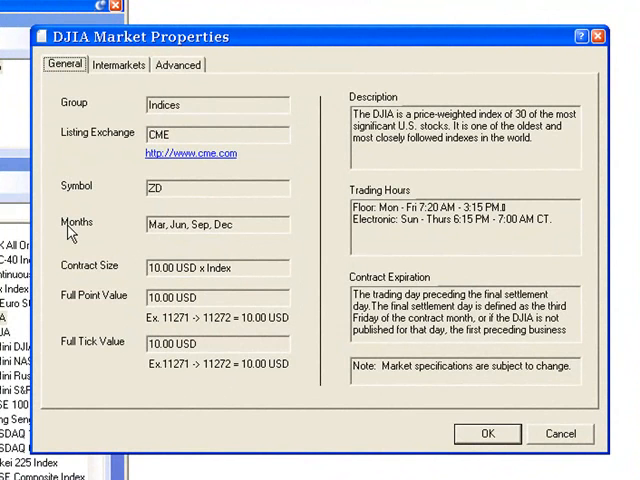
mouse_move(72, 277)
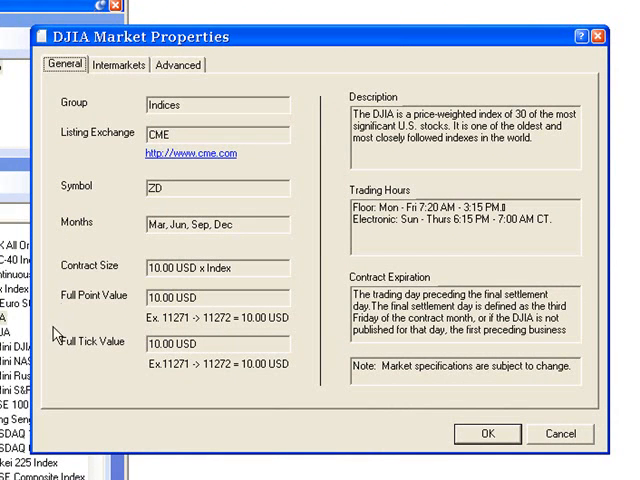
mouse_move(300, 342)
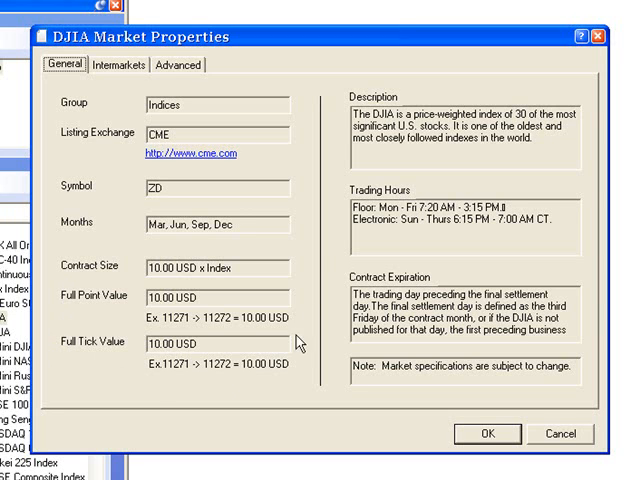
mouse_move(332, 206)
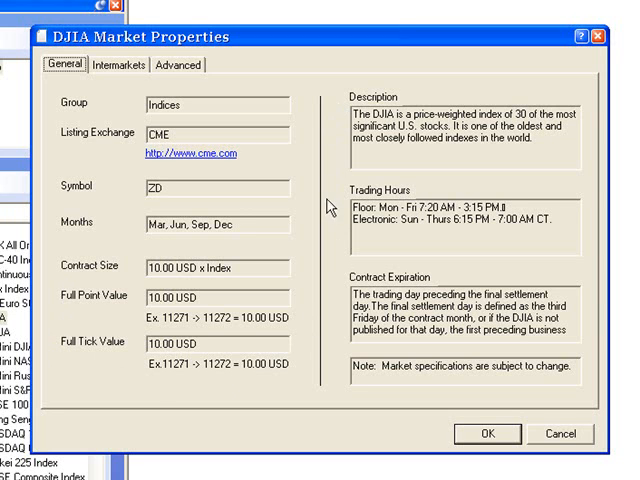
mouse_move(338, 305)
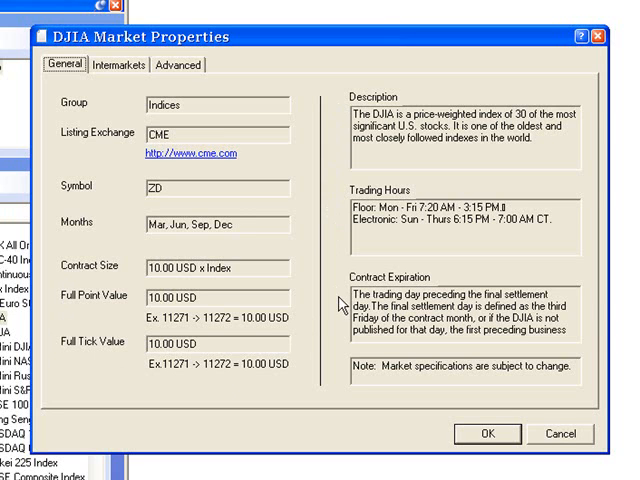
mouse_move(125, 70)
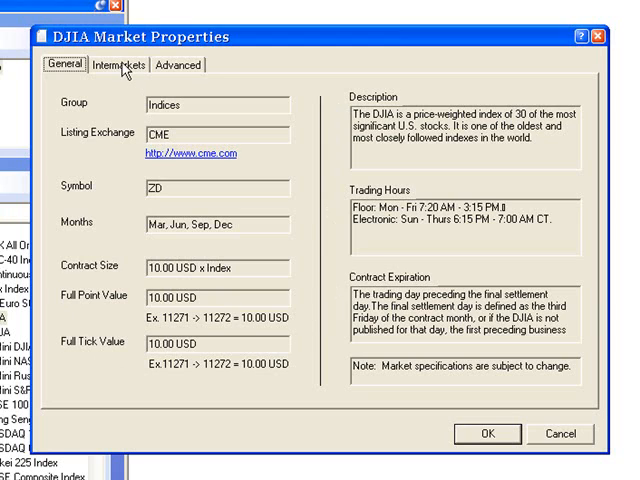
left_click(118, 64)
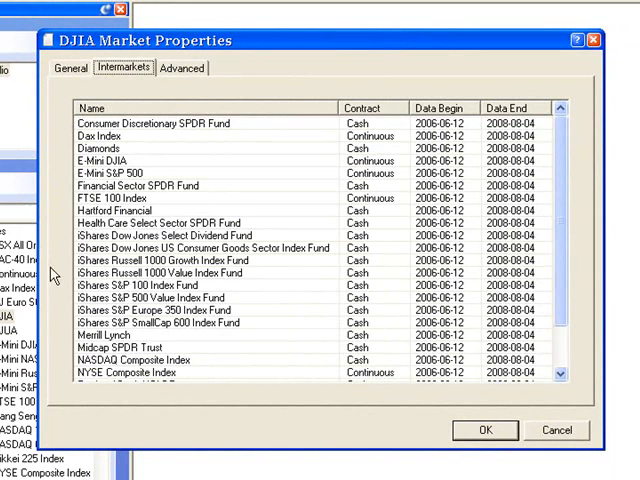
mouse_move(55, 395)
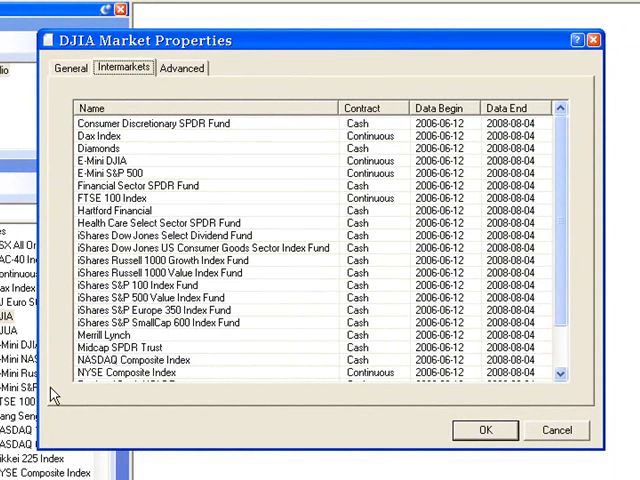
Show DJIA's Advanced properties with CRB symbol override DJ and bulletin notes.
left_click(183, 67)
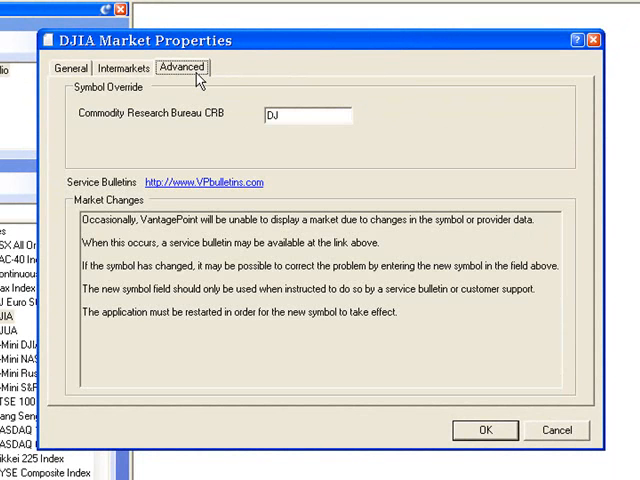
mouse_move(60, 113)
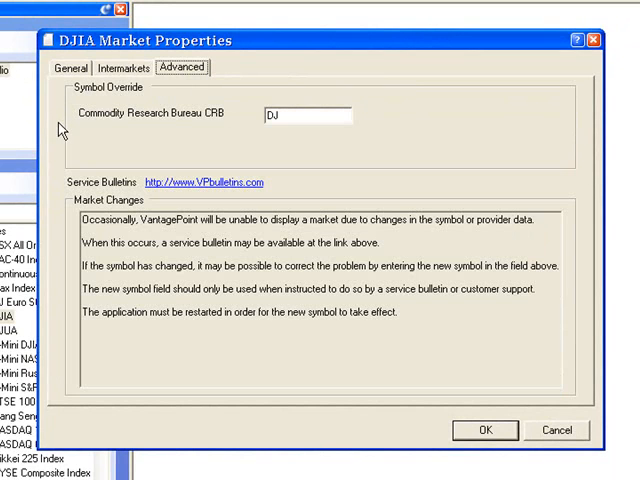
mouse_move(82, 103)
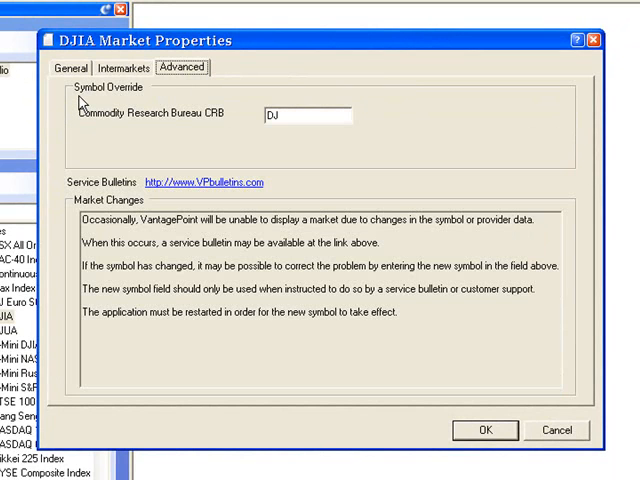
mouse_move(62, 140)
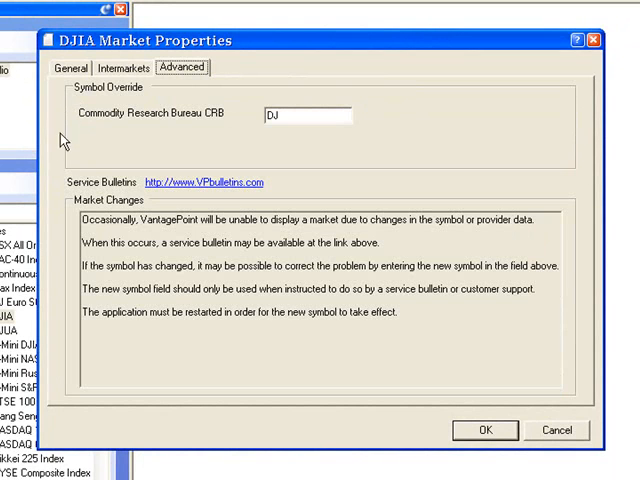
mouse_move(60, 192)
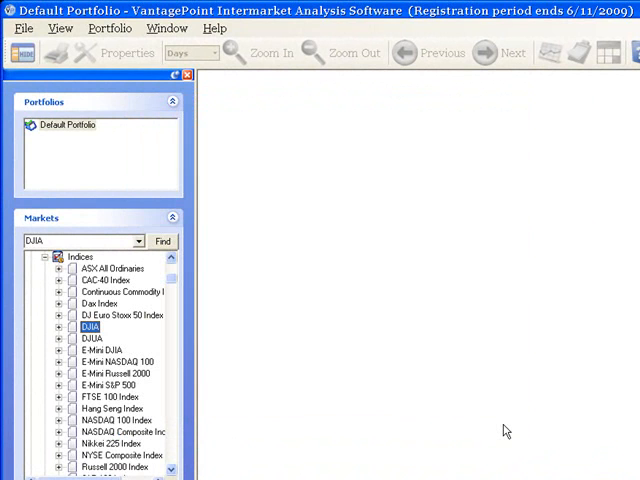
mouse_move(78, 338)
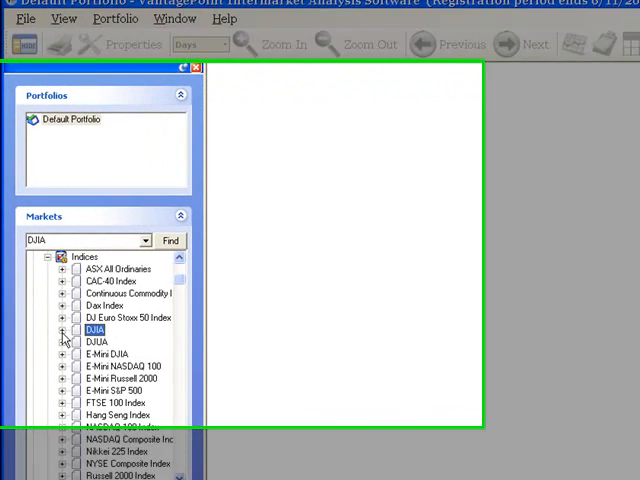
Expand DJIA into its contracts and bring up the 2008-09 contract's context menu.
left_click(62, 330)
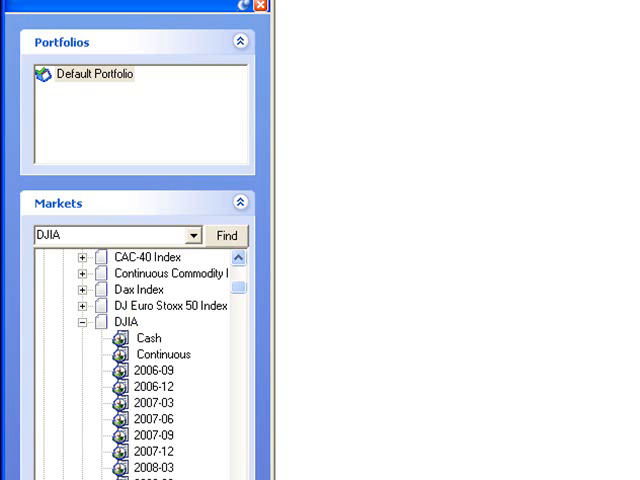
right_click(108, 408)
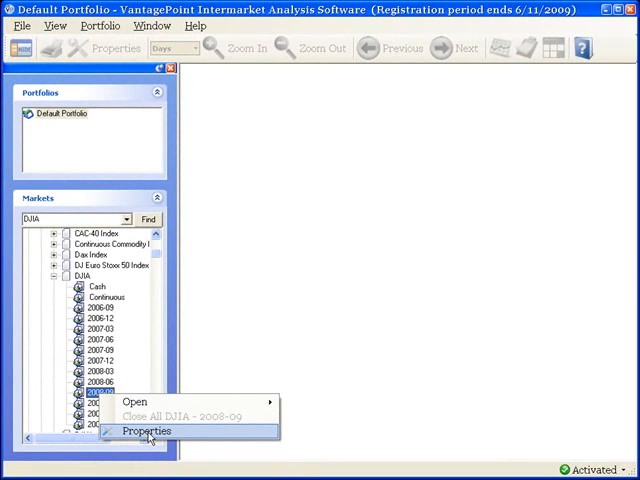
Open the DJIA 2008-09 contract's Properties and view August 1, 2008 market data.
left_click(146, 430)
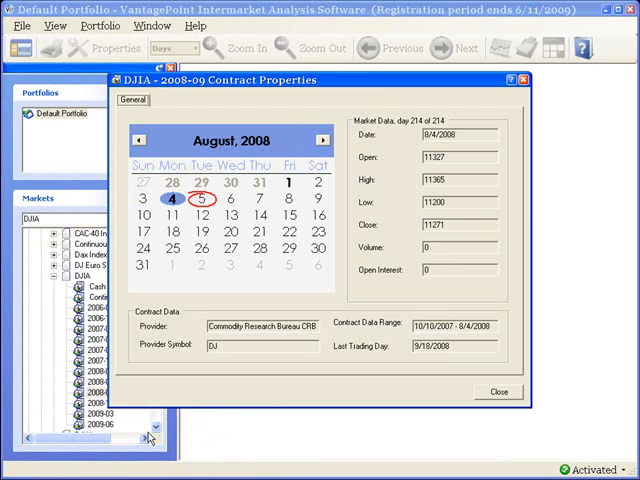
left_click(288, 182)
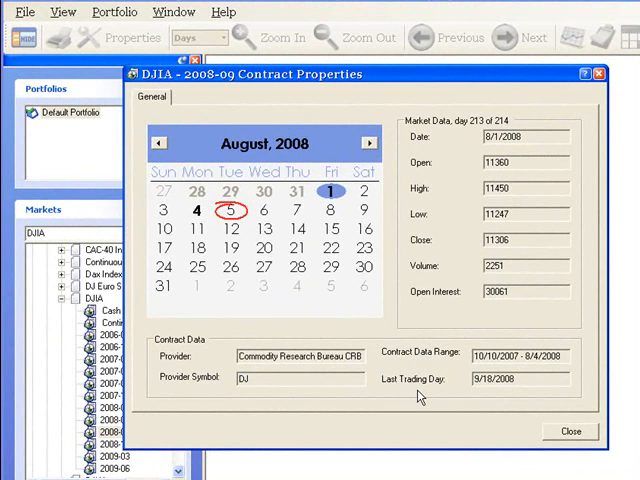
mouse_move(535, 162)
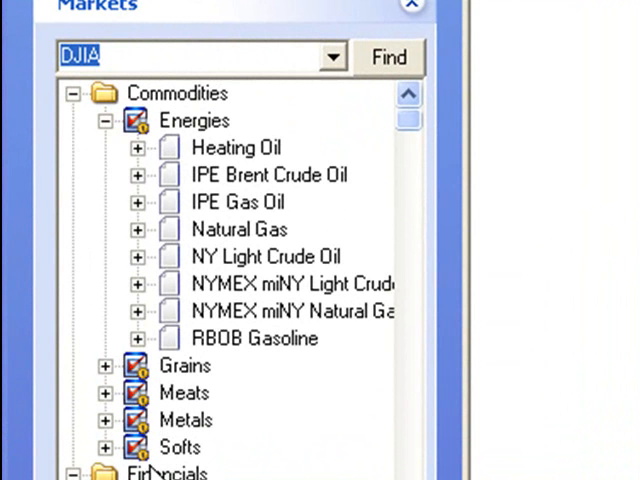
mouse_move(143, 152)
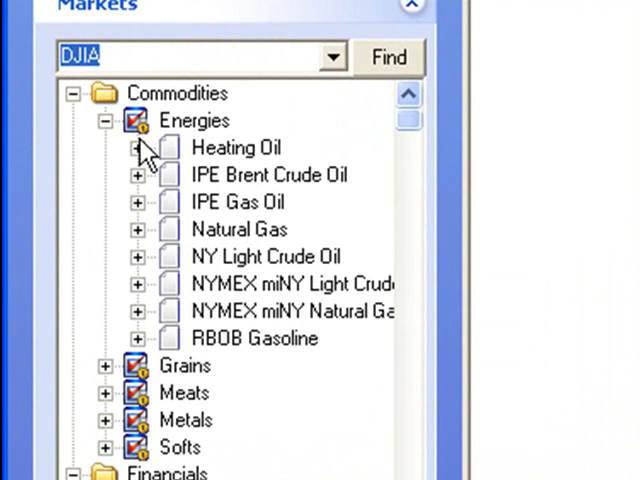